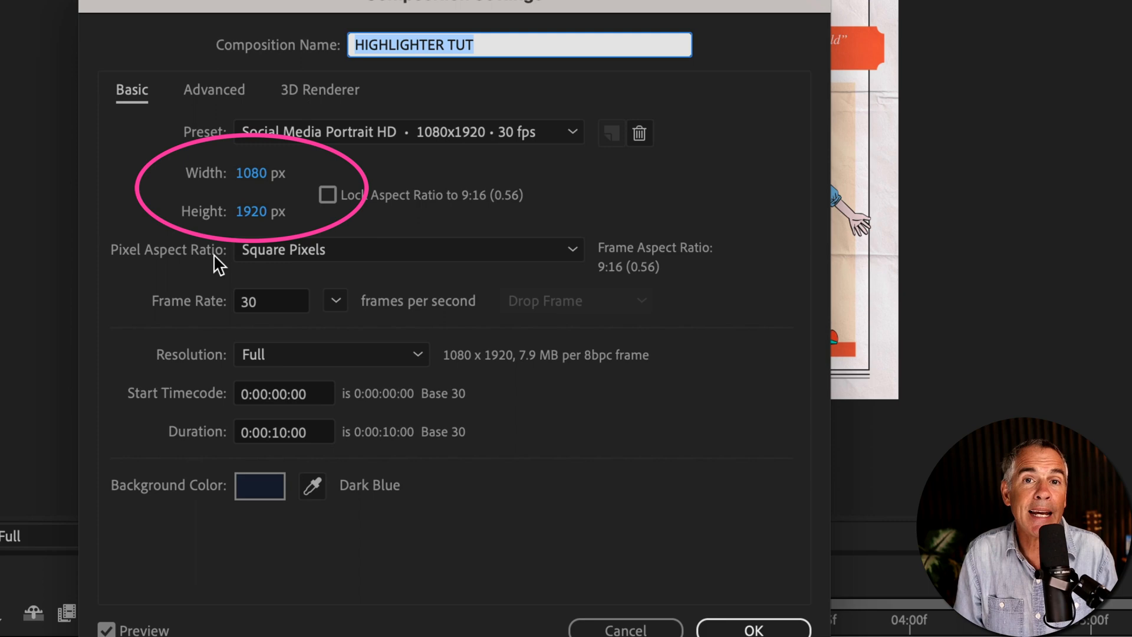
- Confirm the HIGHLIGHTER TUT composition at 1080x1920 Social Media Portrait HD
{"action": "left_click", "coordinate": [753, 630]}
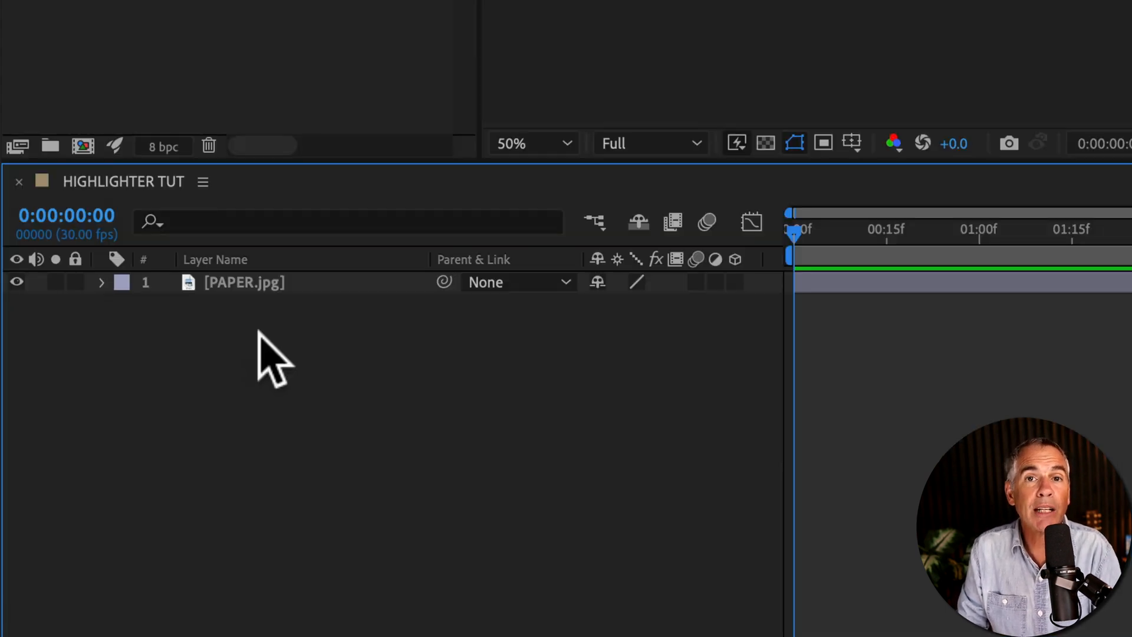
- Start a new solid layer named Yellow Highlighter via Layer > New > Solid
{"action": "right_click", "coordinate": [268, 353]}
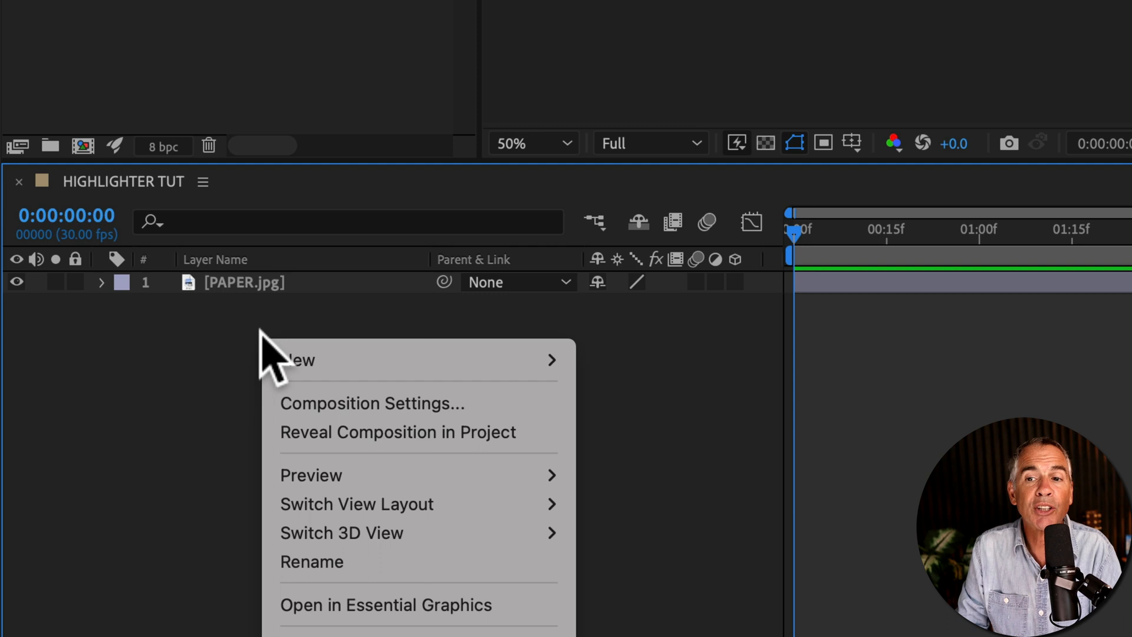
{"action": "mouse_move", "coordinate": [210, 400]}
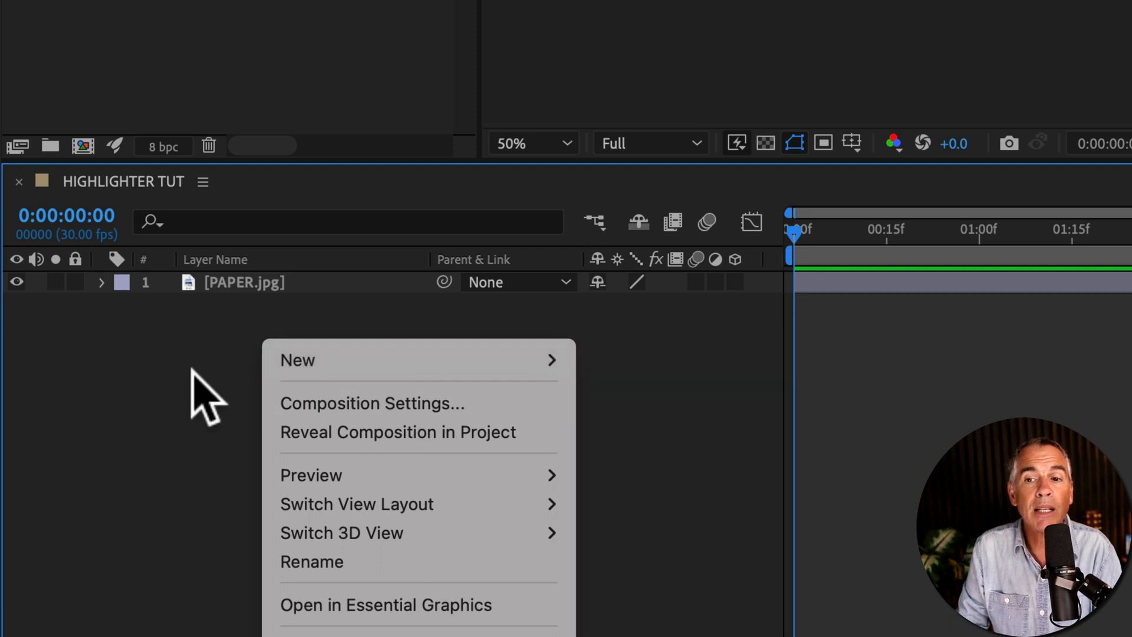
{"action": "left_click", "coordinate": [464, 14]}
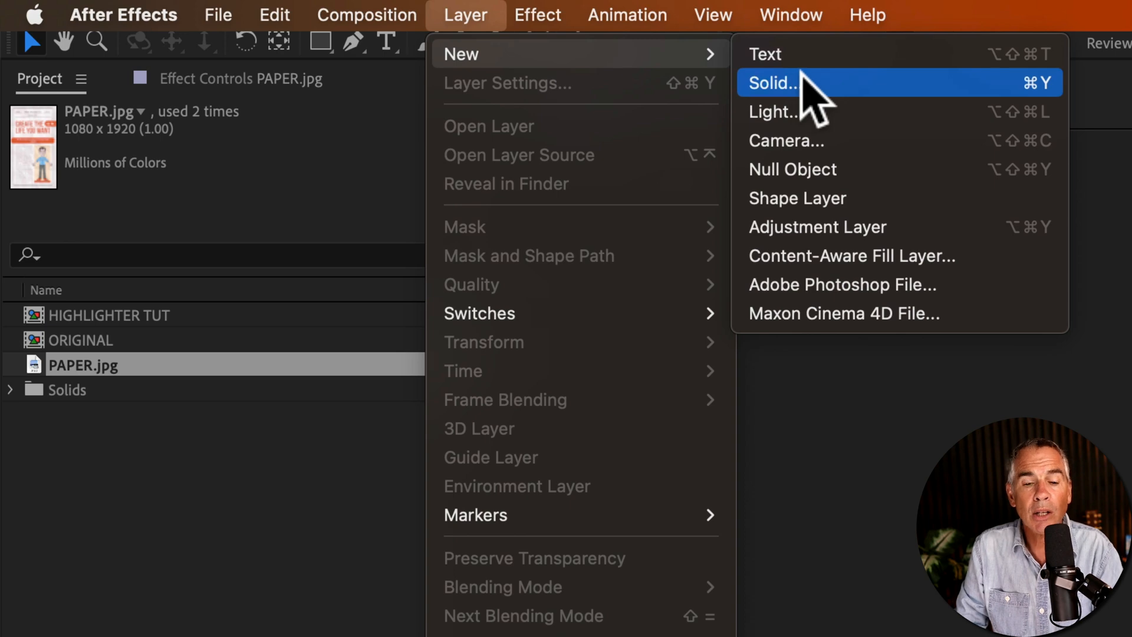
{"action": "key", "text": "cmd"}
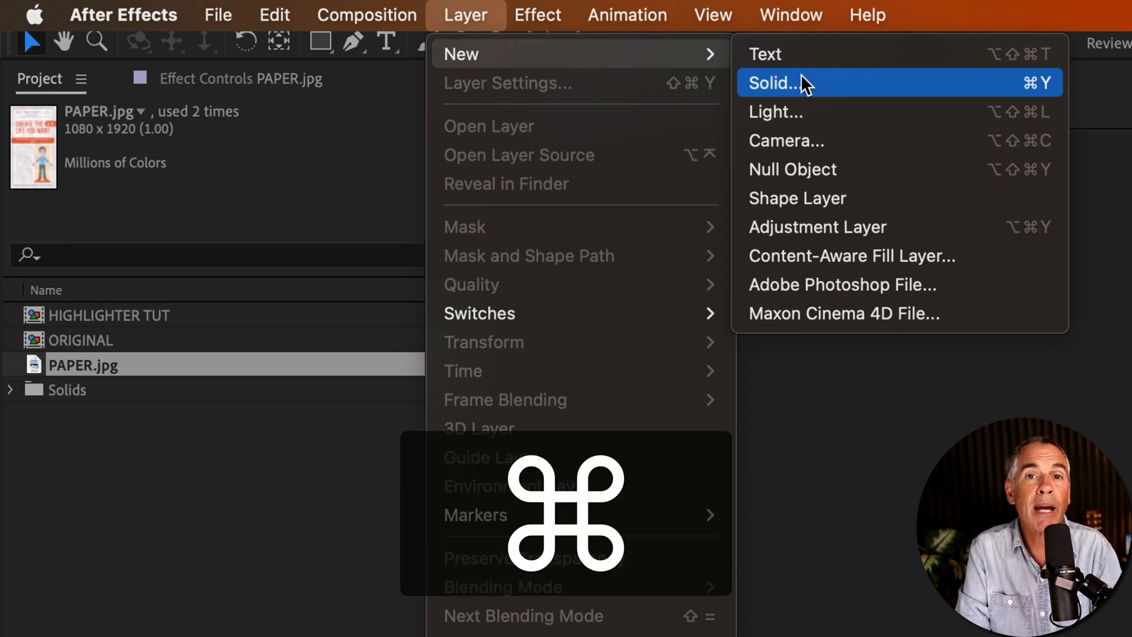
{"action": "left_click", "coordinate": [775, 82]}
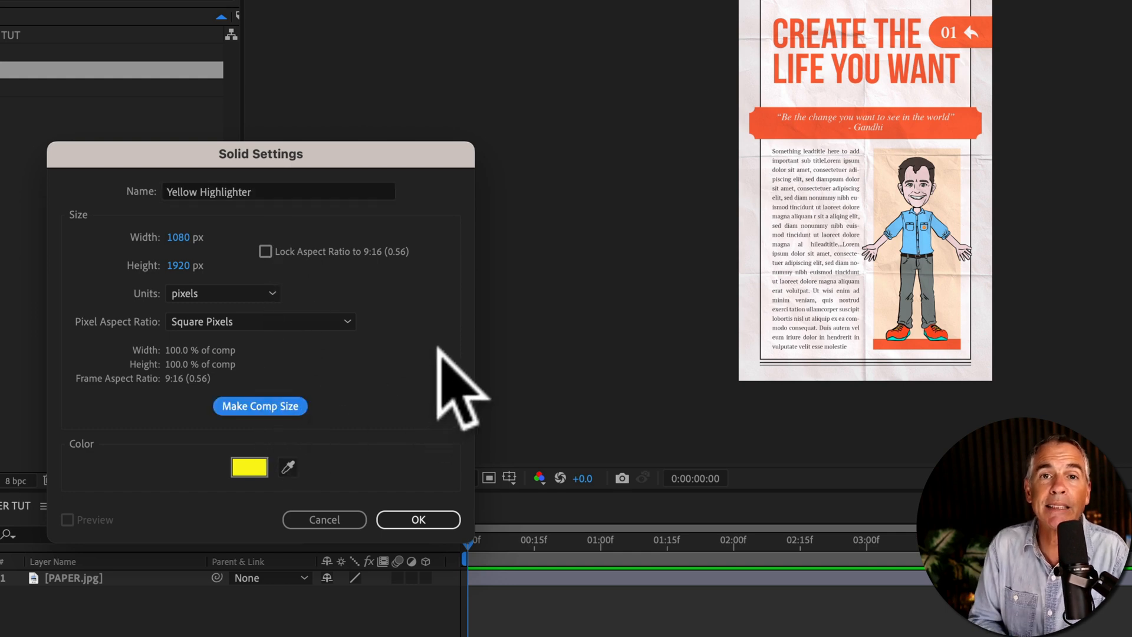
{"action": "mouse_move", "coordinate": [375, 425]}
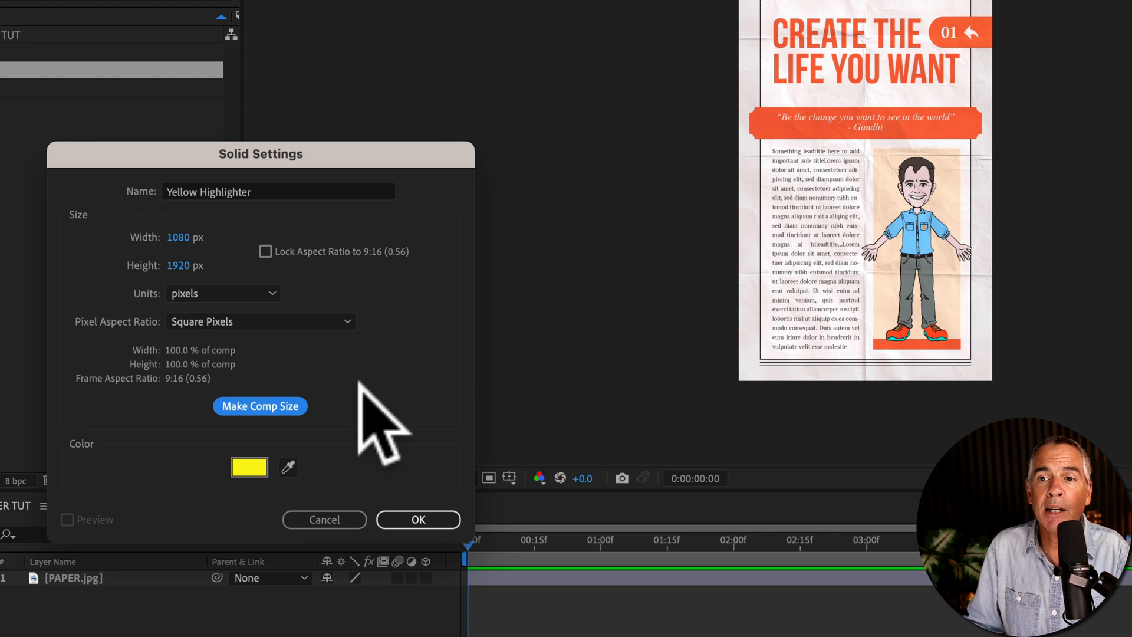
- Colour the Yellow Highlighter solid yellow FBF719
{"action": "left_click", "coordinate": [249, 467]}
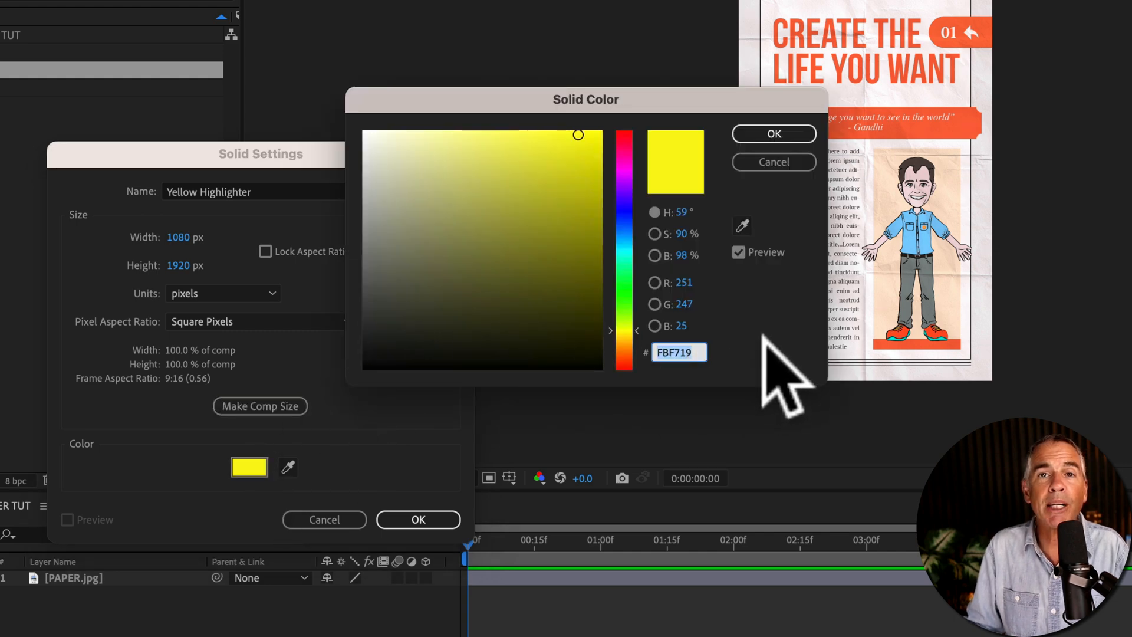
{"action": "mouse_move", "coordinate": [769, 350]}
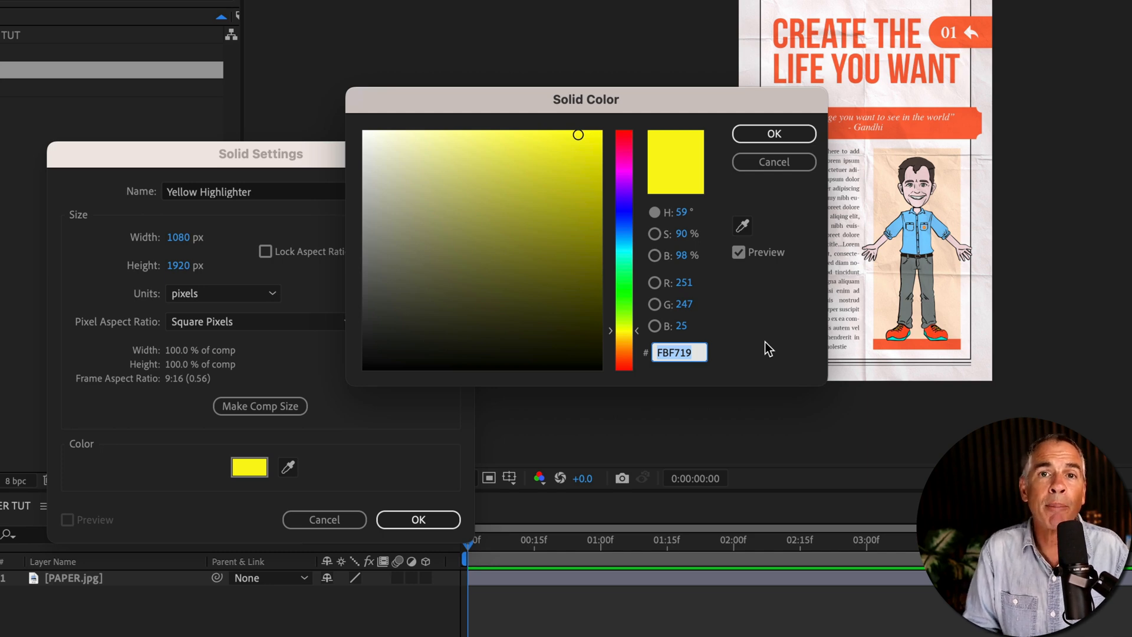
{"action": "mouse_move", "coordinate": [773, 133]}
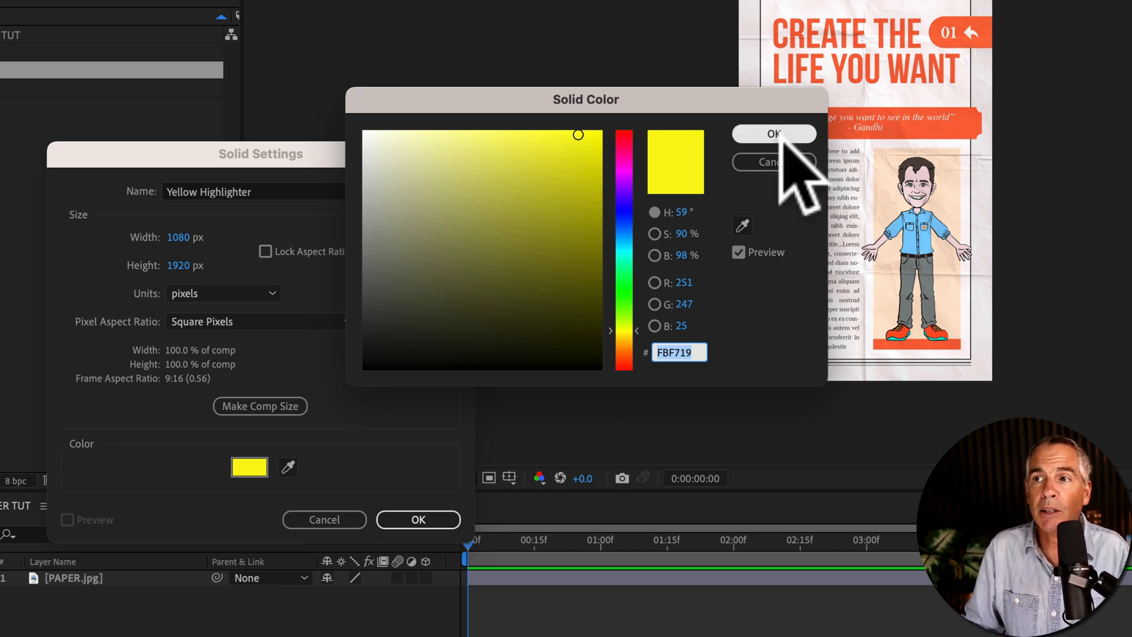
{"action": "left_click", "coordinate": [773, 133]}
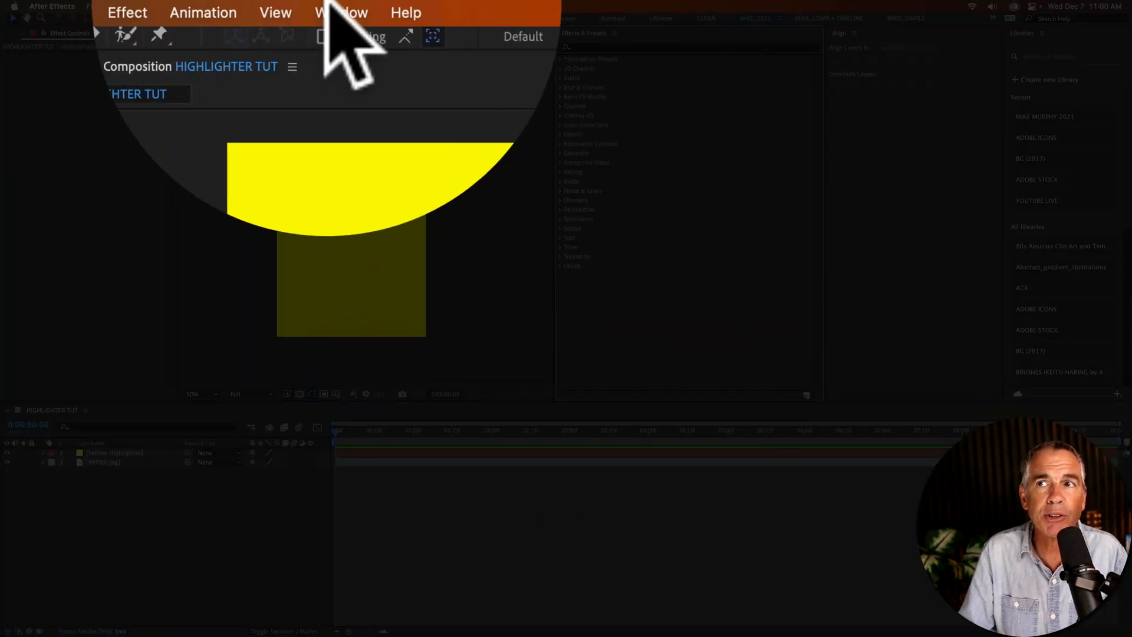
- Apply the Stroke effect from Effects & Presets and set Paint Style to On Transparent
{"action": "left_click", "coordinate": [343, 12]}
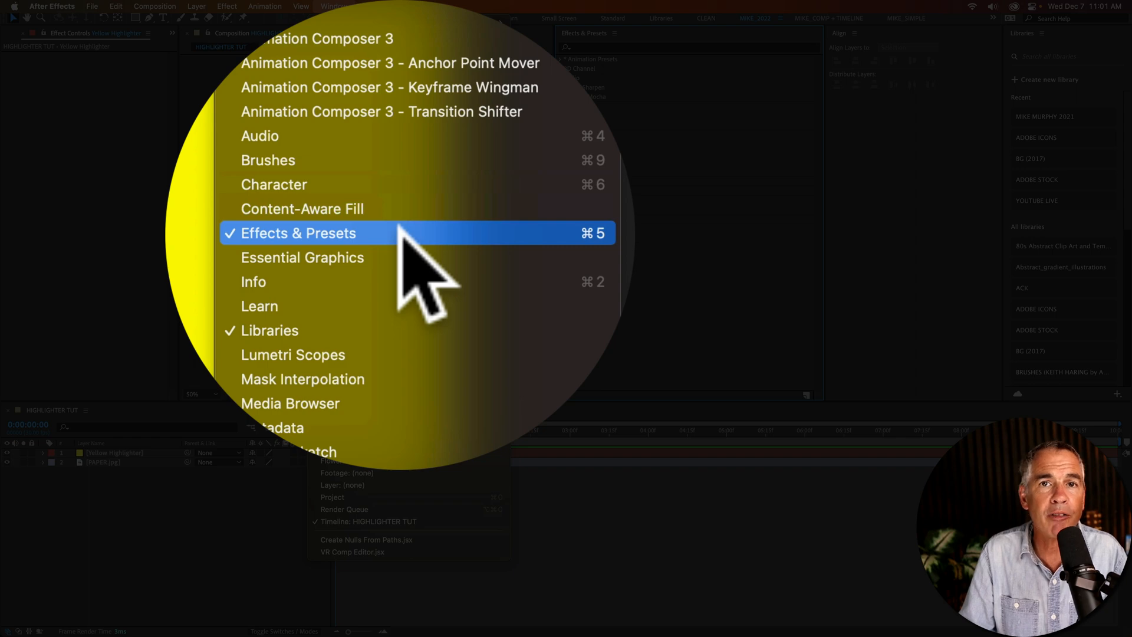
{"action": "left_click", "coordinate": [298, 233]}
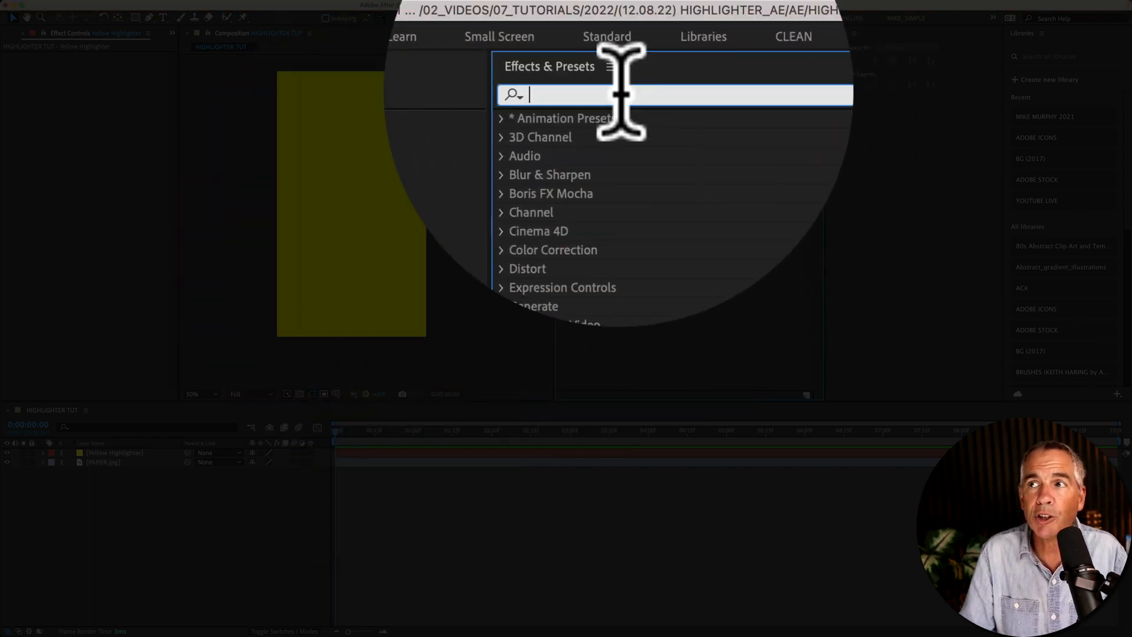
{"action": "type", "text": "strok"}
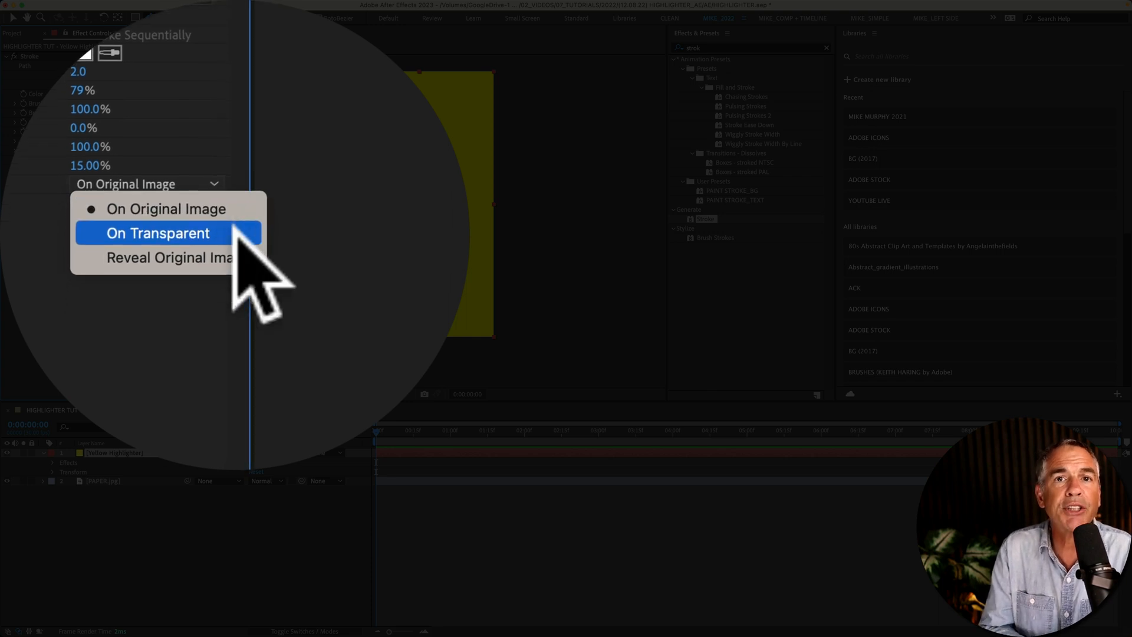
{"action": "left_click", "coordinate": [167, 209]}
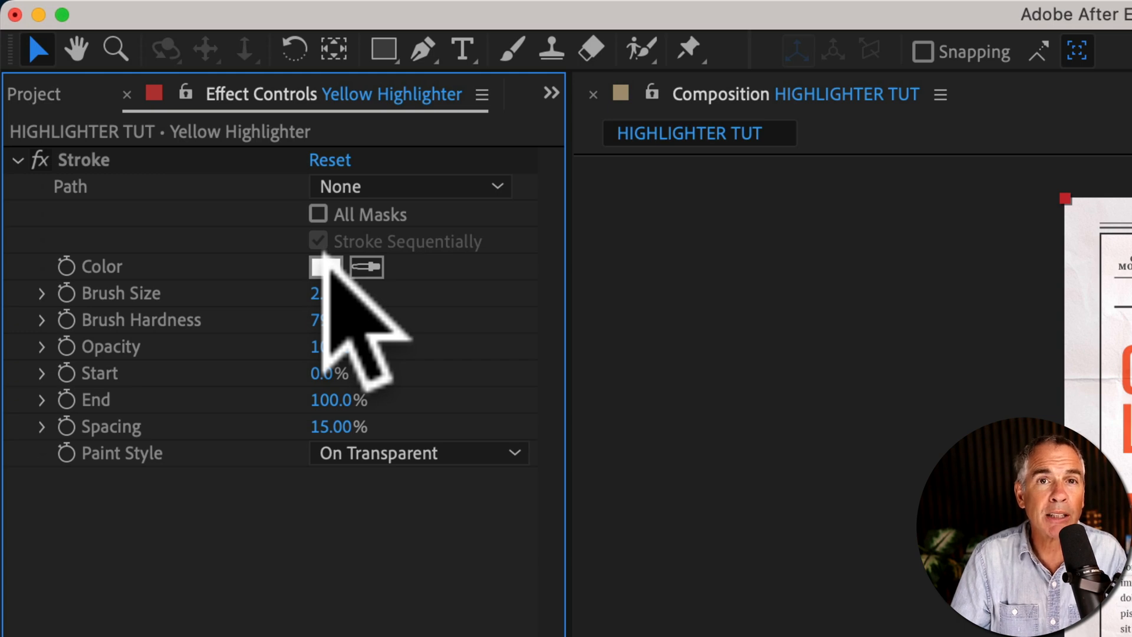
- Set the Stroke colour to yellow FBF719
{"action": "left_click", "coordinate": [325, 267]}
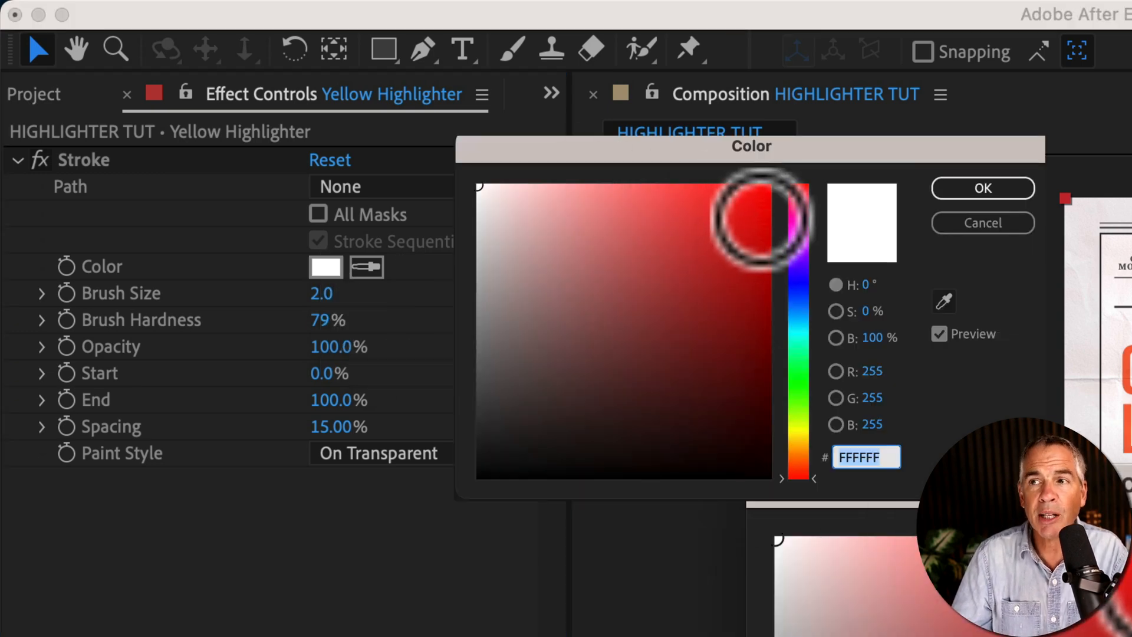
{"action": "type", "text": "FBF719"}
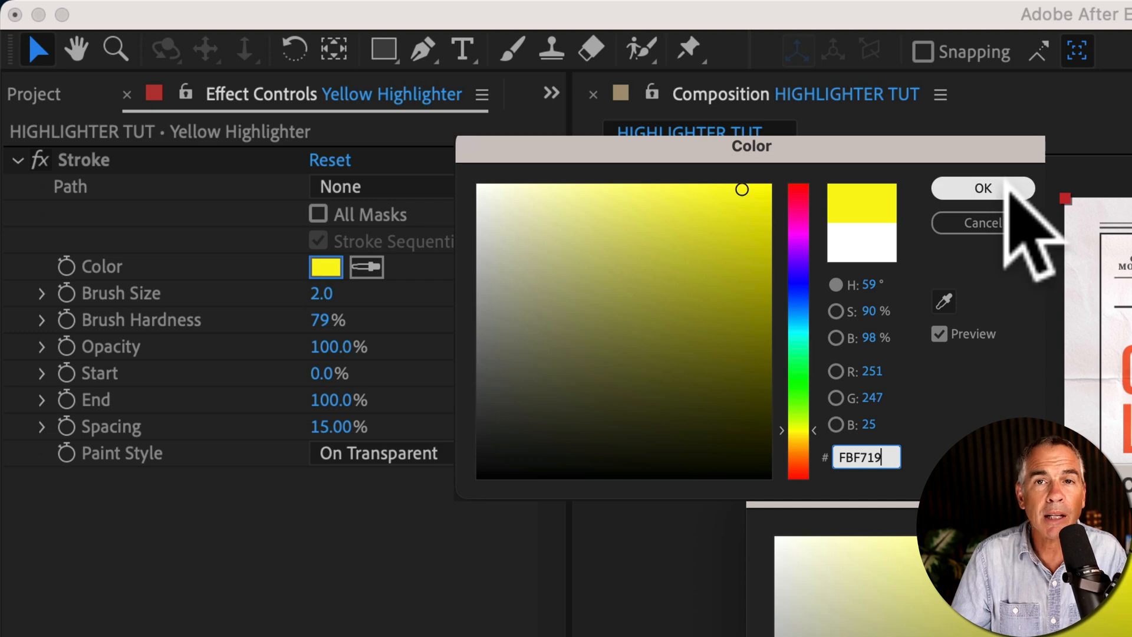
{"action": "left_click", "coordinate": [979, 187]}
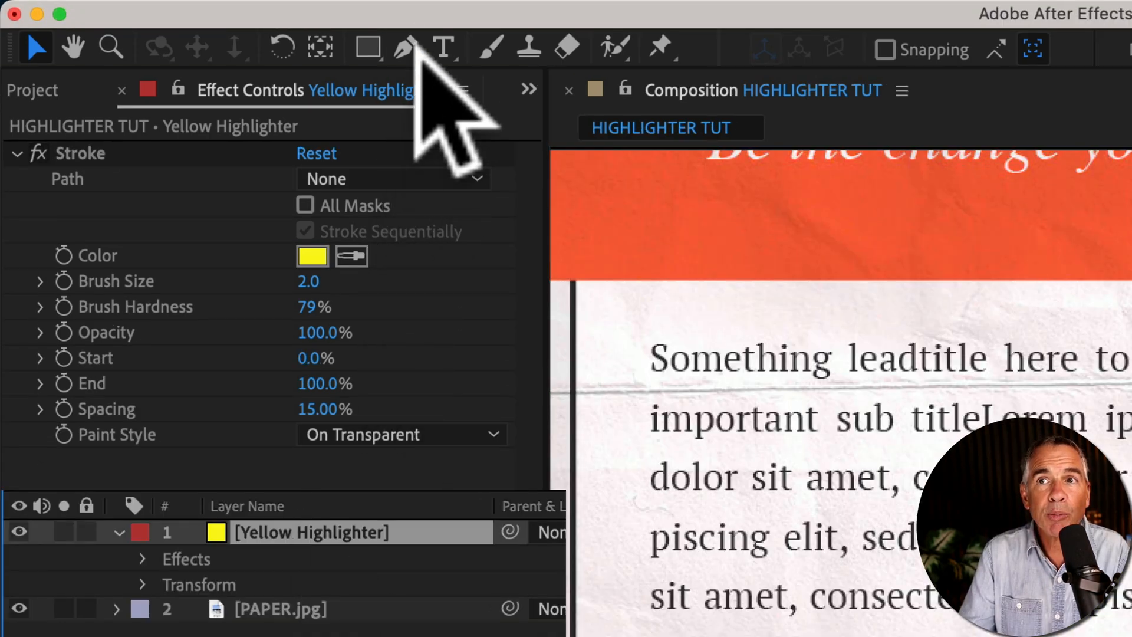
- Draw a straight horizontal Pen-tool mask path across 'sit amet, consectetuer adipiscing'
{"action": "left_click", "coordinate": [404, 48]}
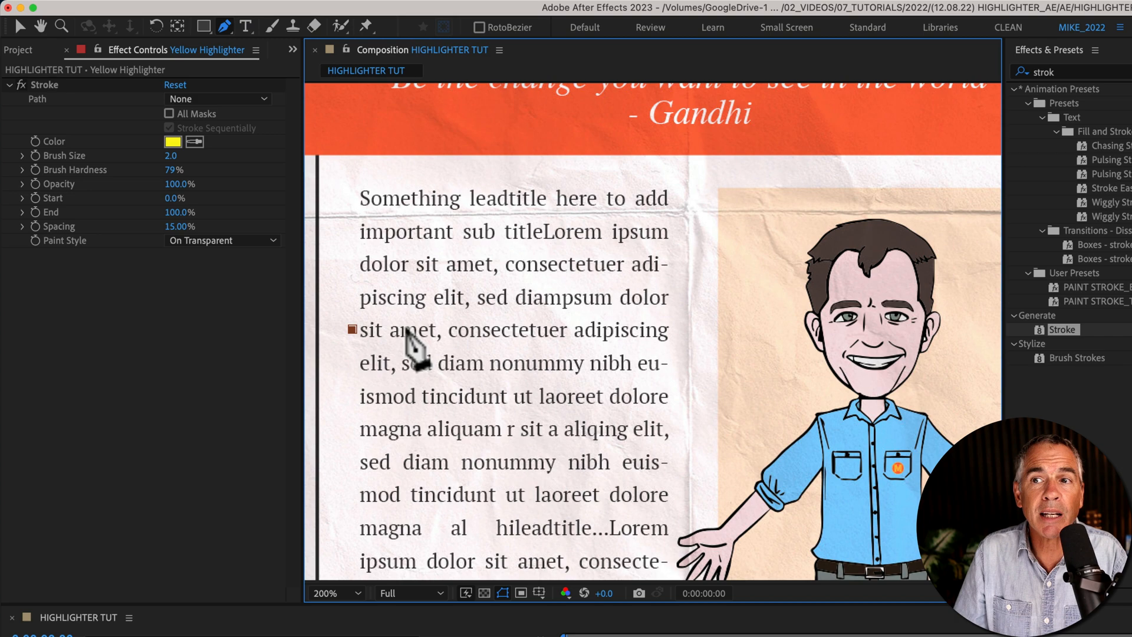
{"action": "mouse_move", "coordinate": [616, 347]}
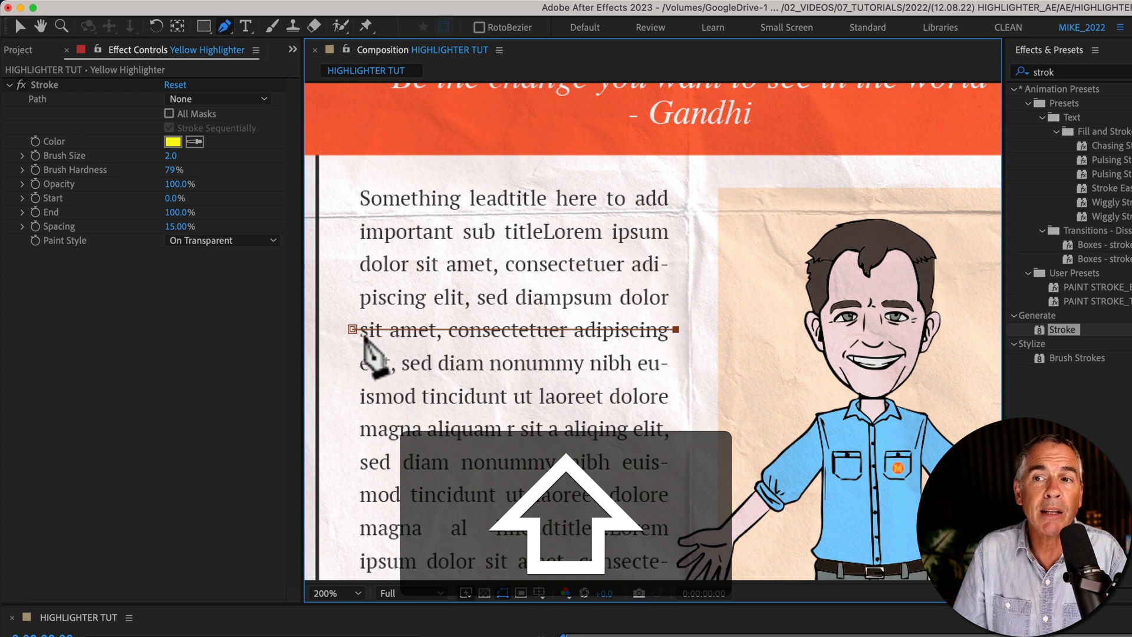
{"action": "key", "text": "cmd+z"}
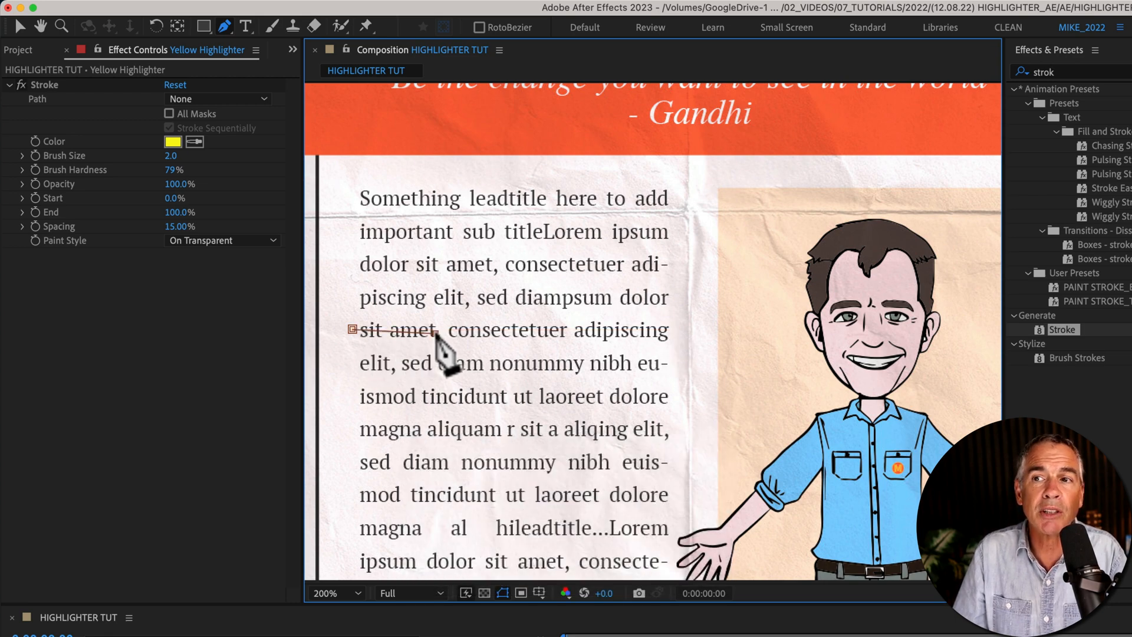
{"action": "key", "text": "g"}
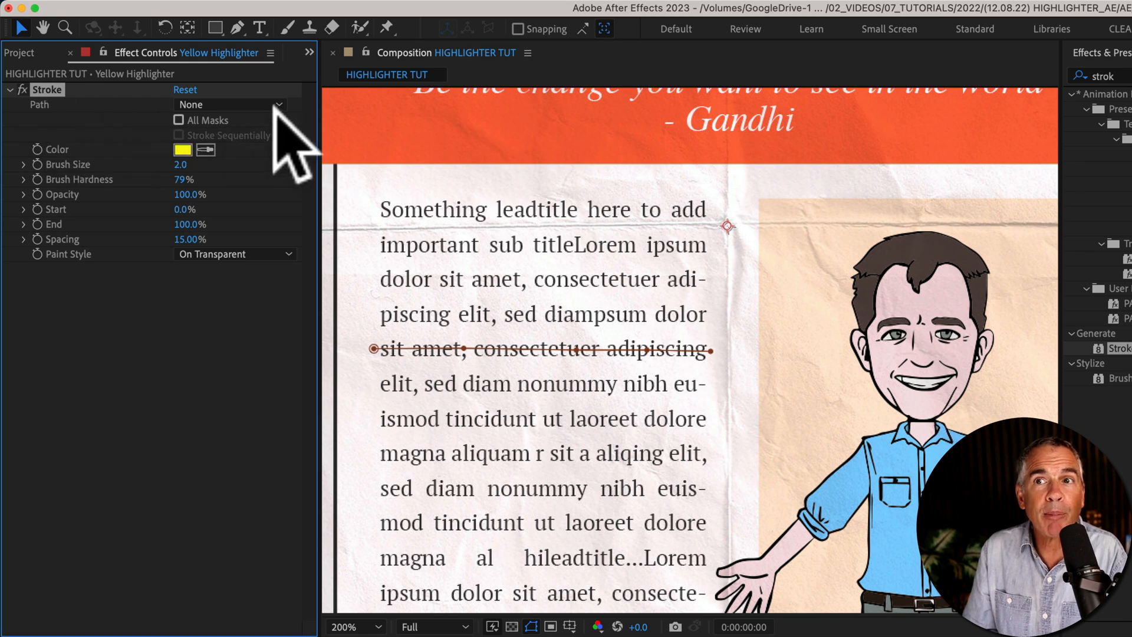
- Enable All Masks so the stroke follows the drawn mask path
{"action": "left_click", "coordinate": [227, 104]}
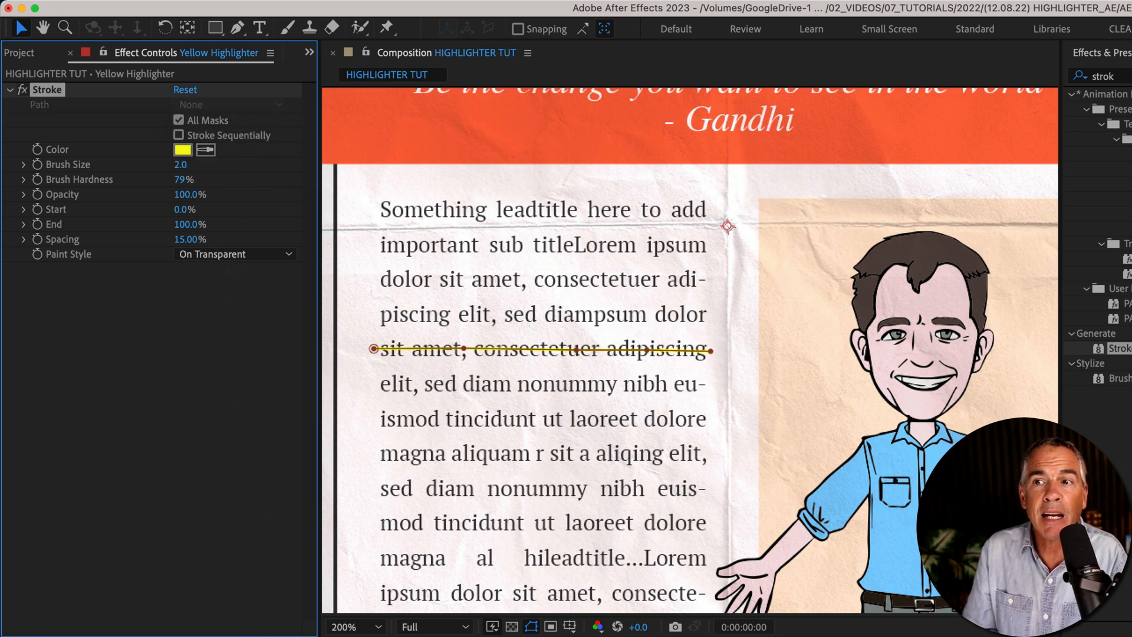
{"action": "mouse_move", "coordinate": [51, 209]}
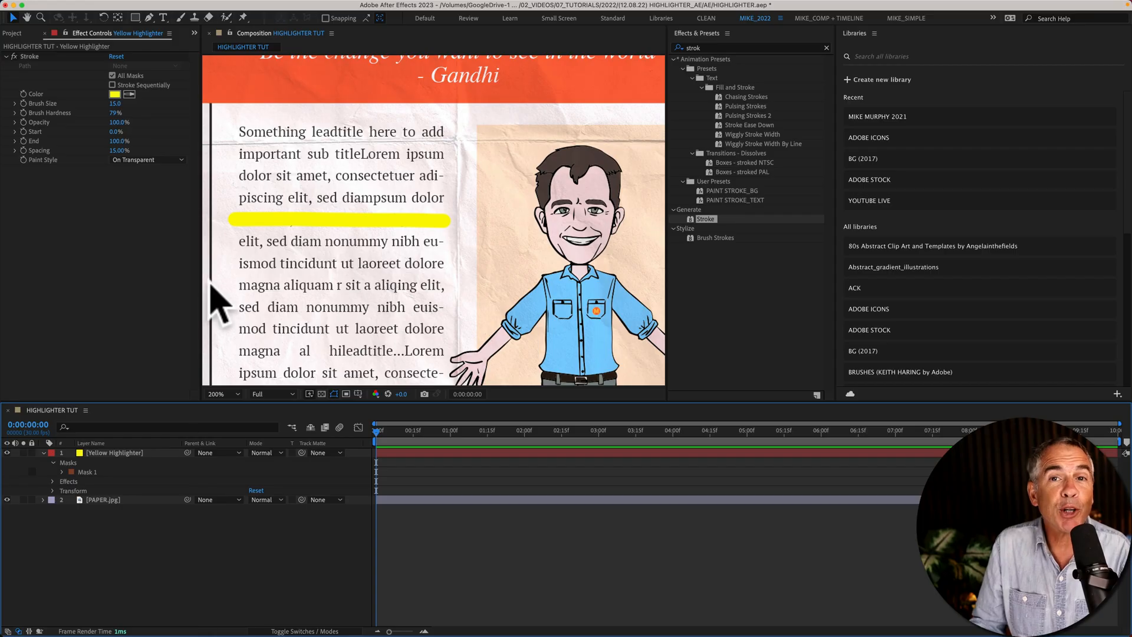
{"action": "mouse_move", "coordinate": [404, 239]}
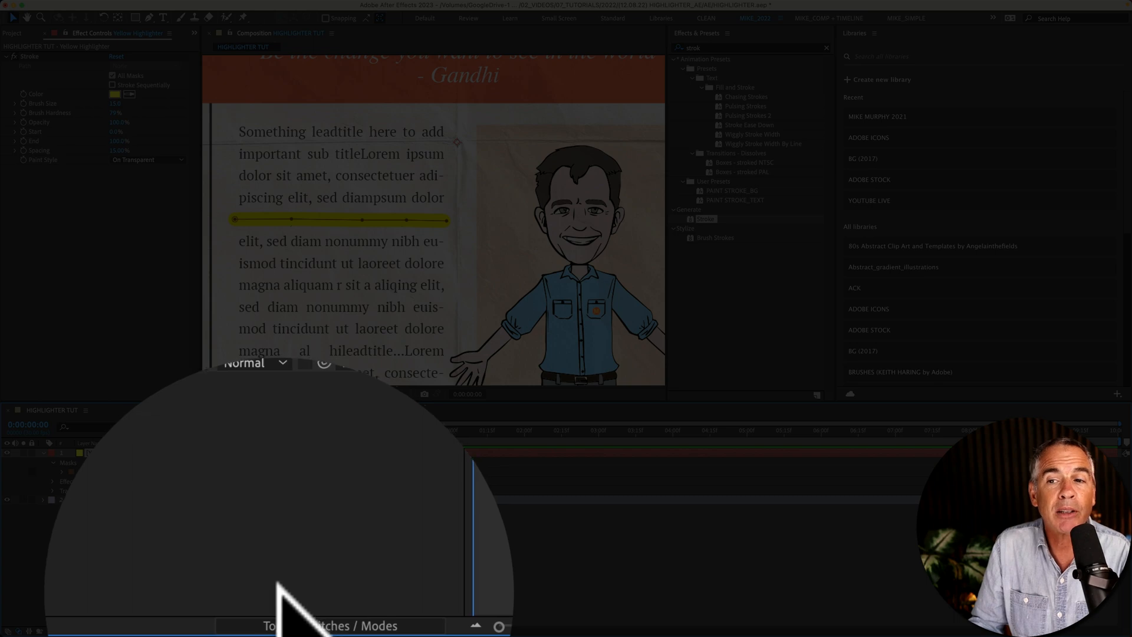
- Toggle Switches / Modes to reveal the layer blending mode columns
{"action": "left_click", "coordinate": [254, 362]}
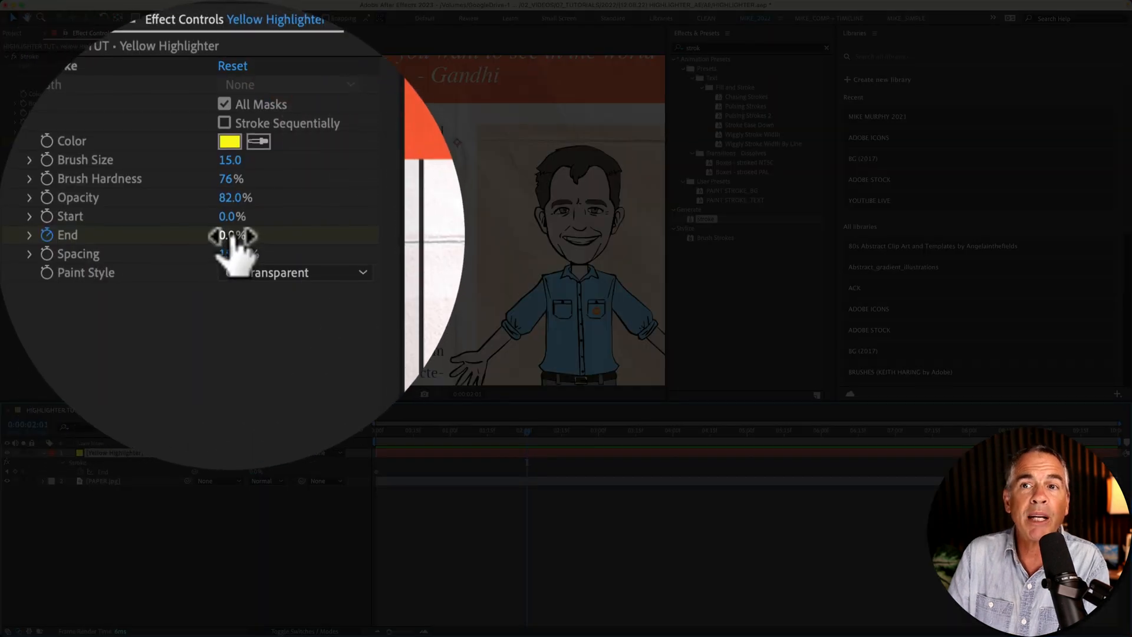
- Set the stroke End to 100% later in time so it draws across the line
{"action": "type", "text": "100"}
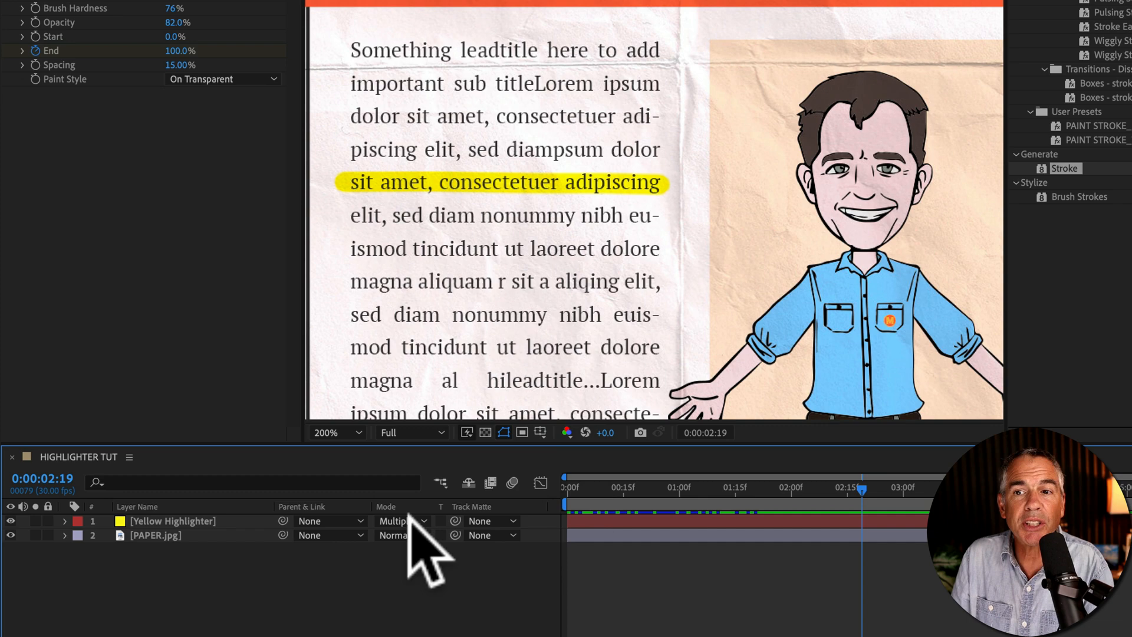
- Set Yellow Highlighter to Multiply mode and twirl it open to reveal Mask 1
{"action": "left_click", "coordinate": [172, 520]}
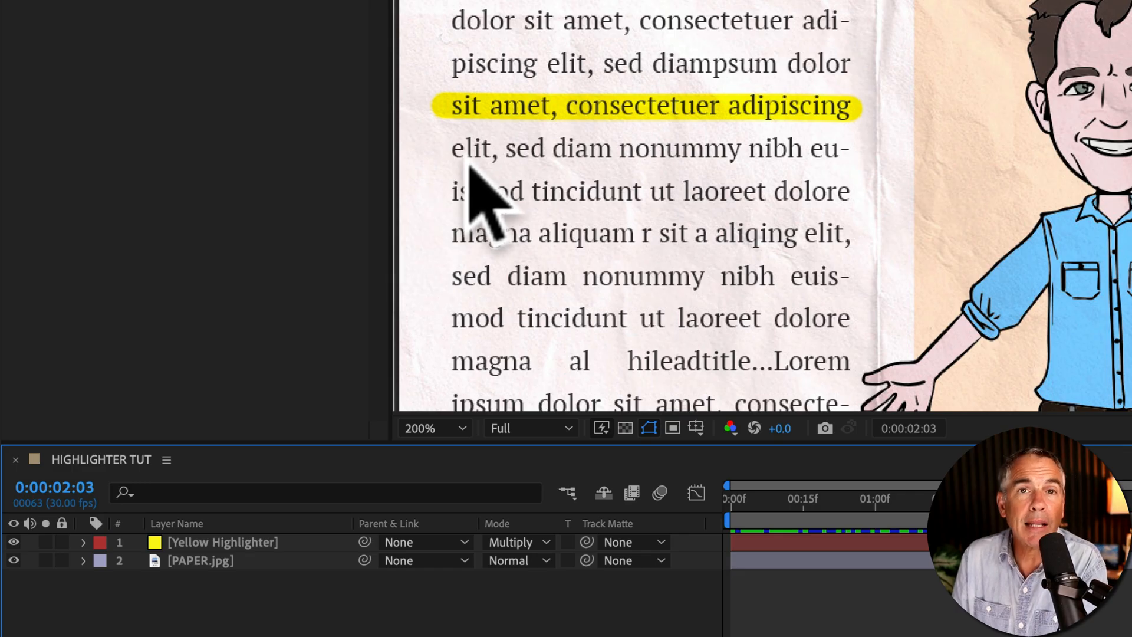
{"action": "mouse_move", "coordinate": [498, 289]}
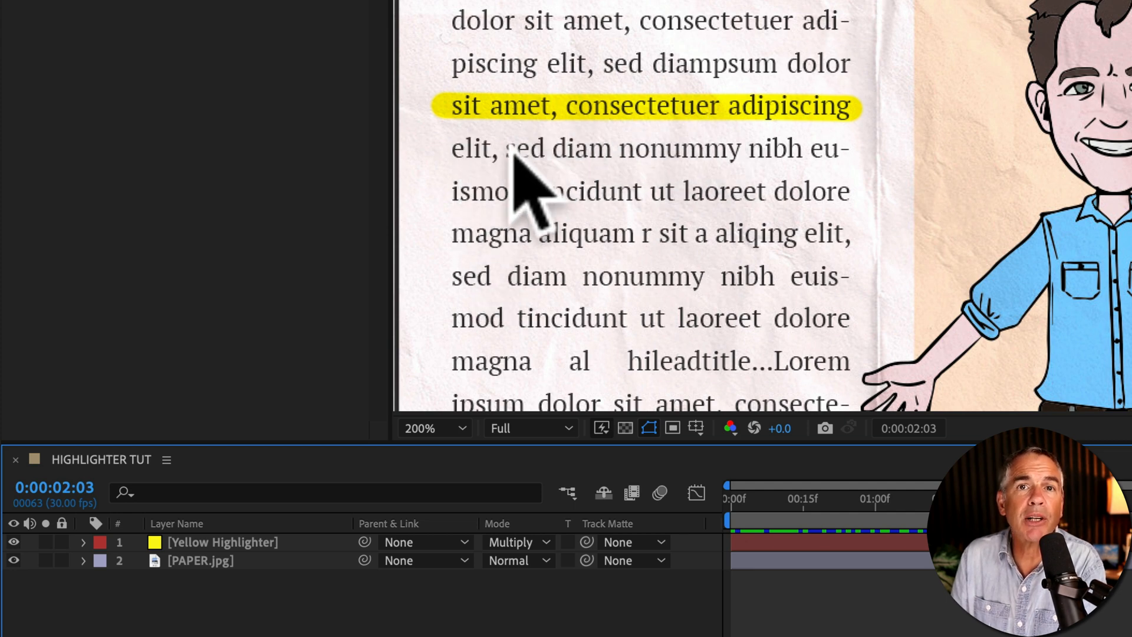
{"action": "left_click", "coordinate": [223, 542]}
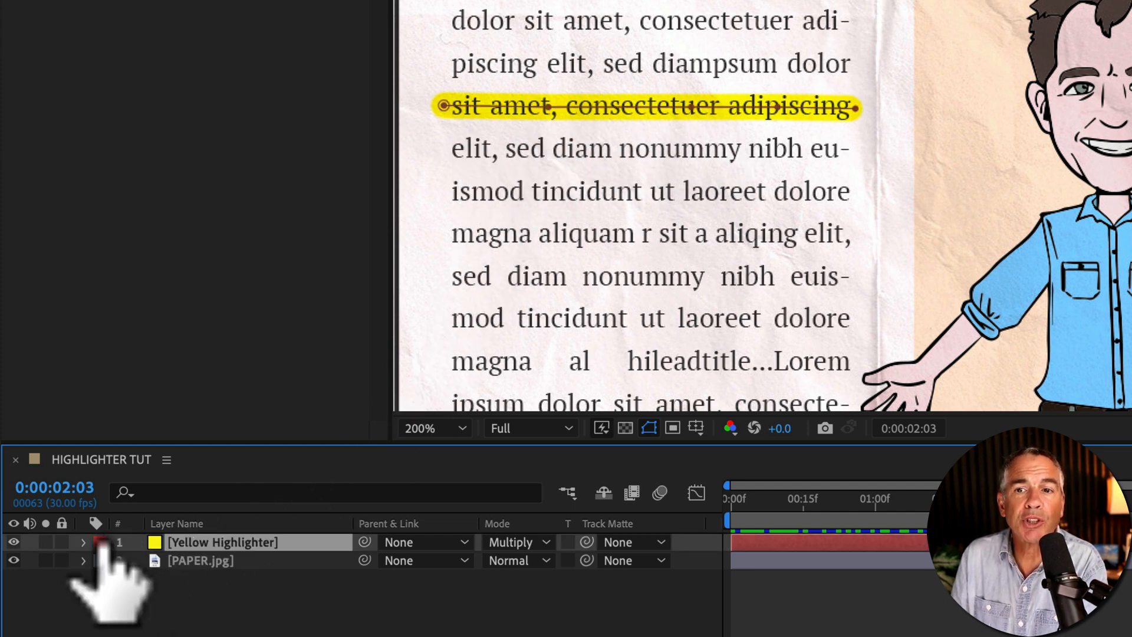
{"action": "left_click", "coordinate": [82, 542]}
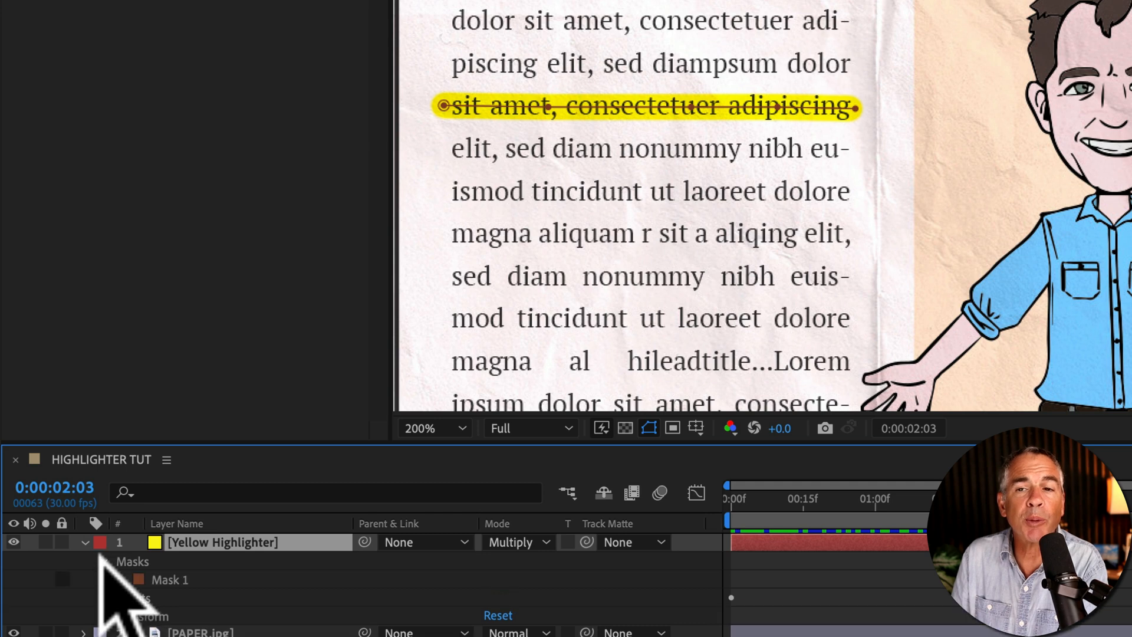